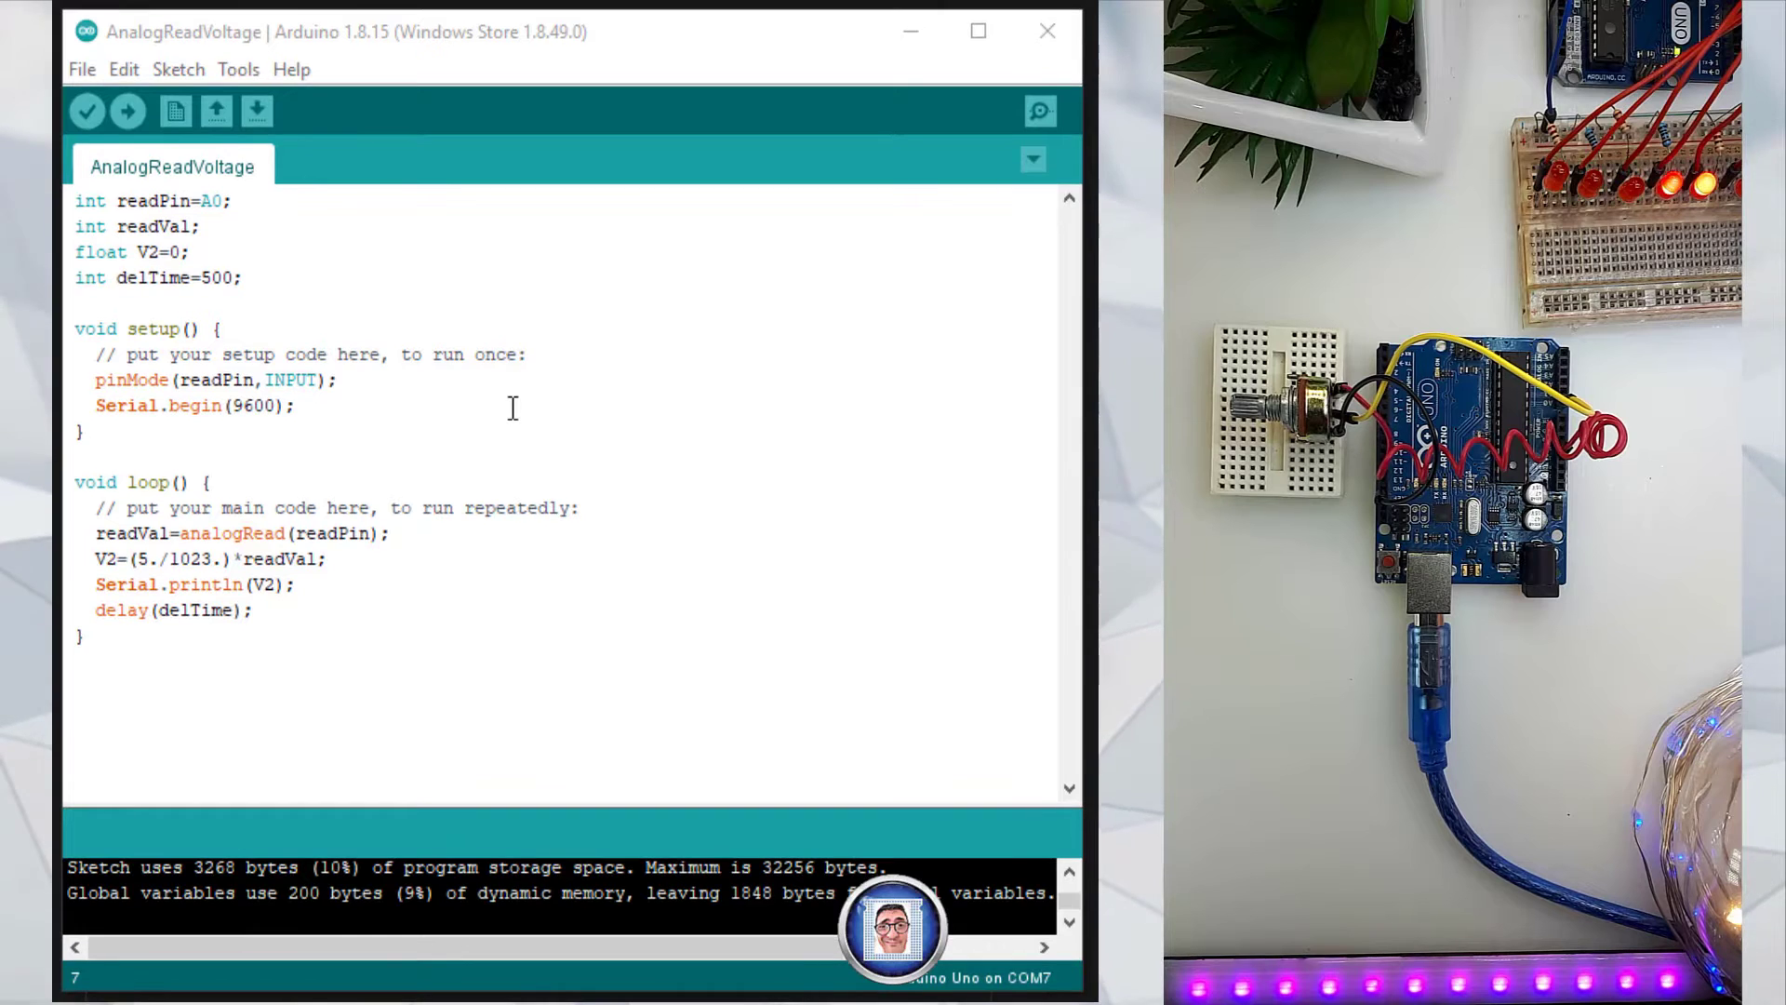
{"action": "mouse_move", "coordinate": [608, 371]}
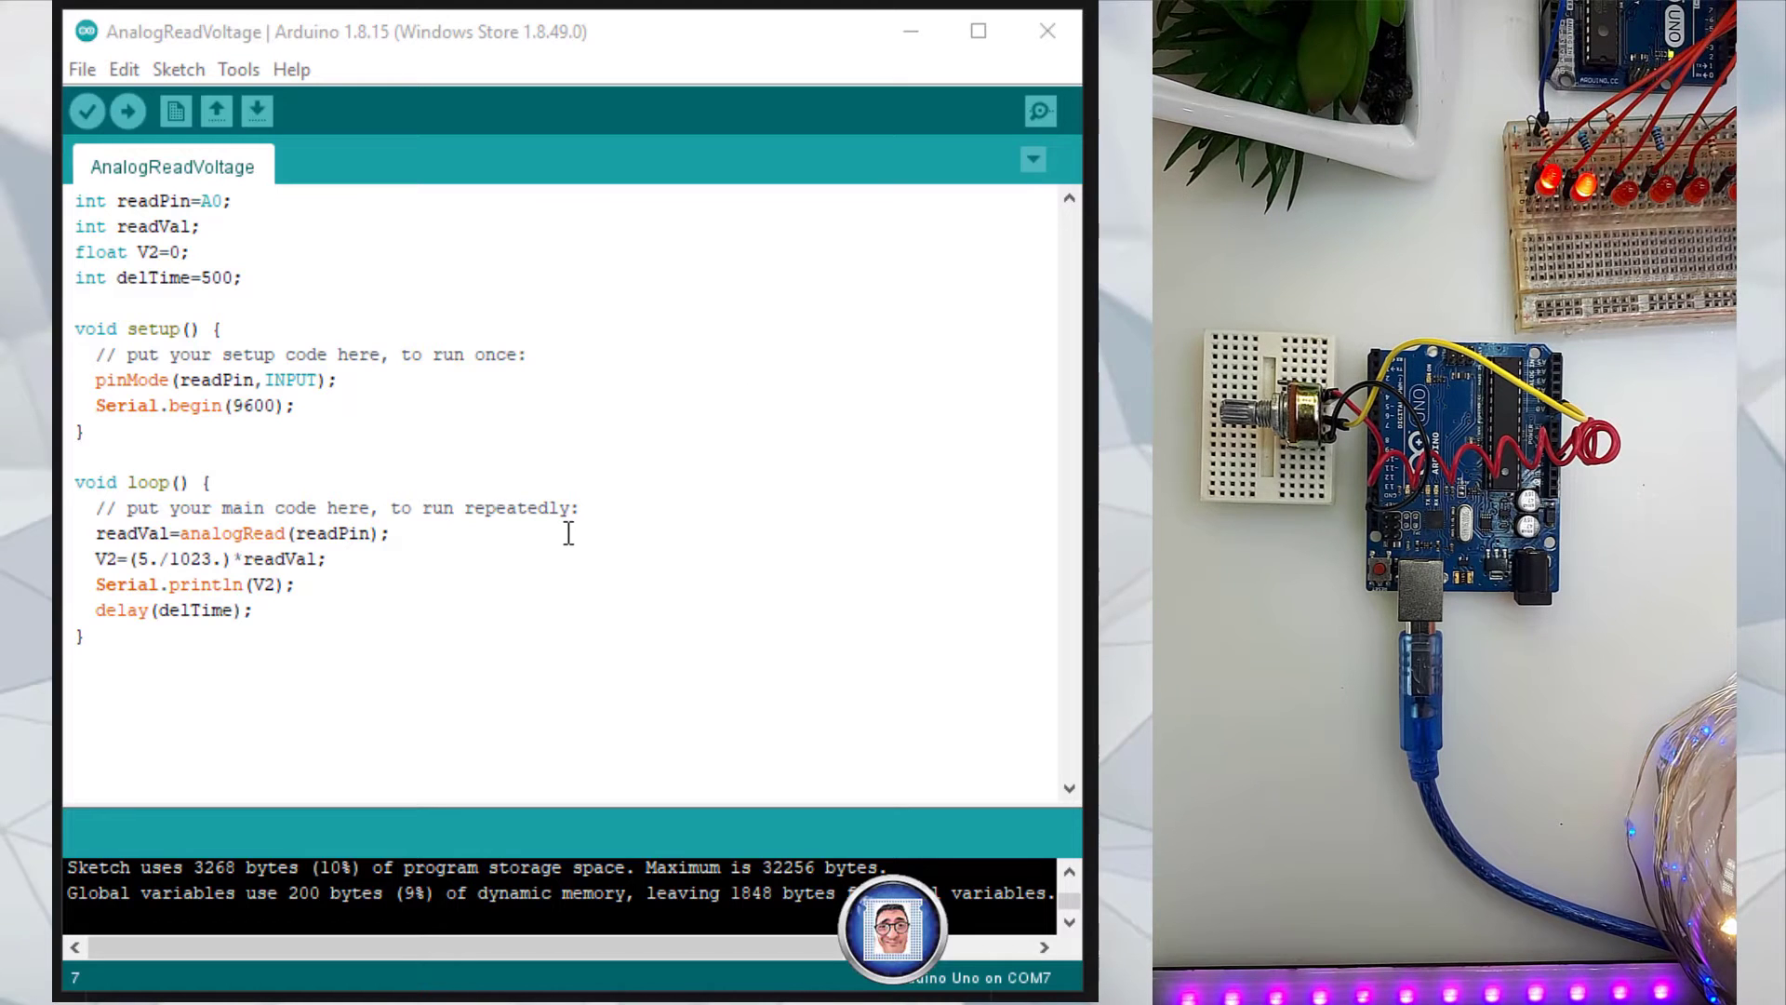
Watch the COM7 serial readings sweep from 5.00 to 0.00 as the potentiometer turns.
{"action": "left_click", "coordinate": [1036, 110]}
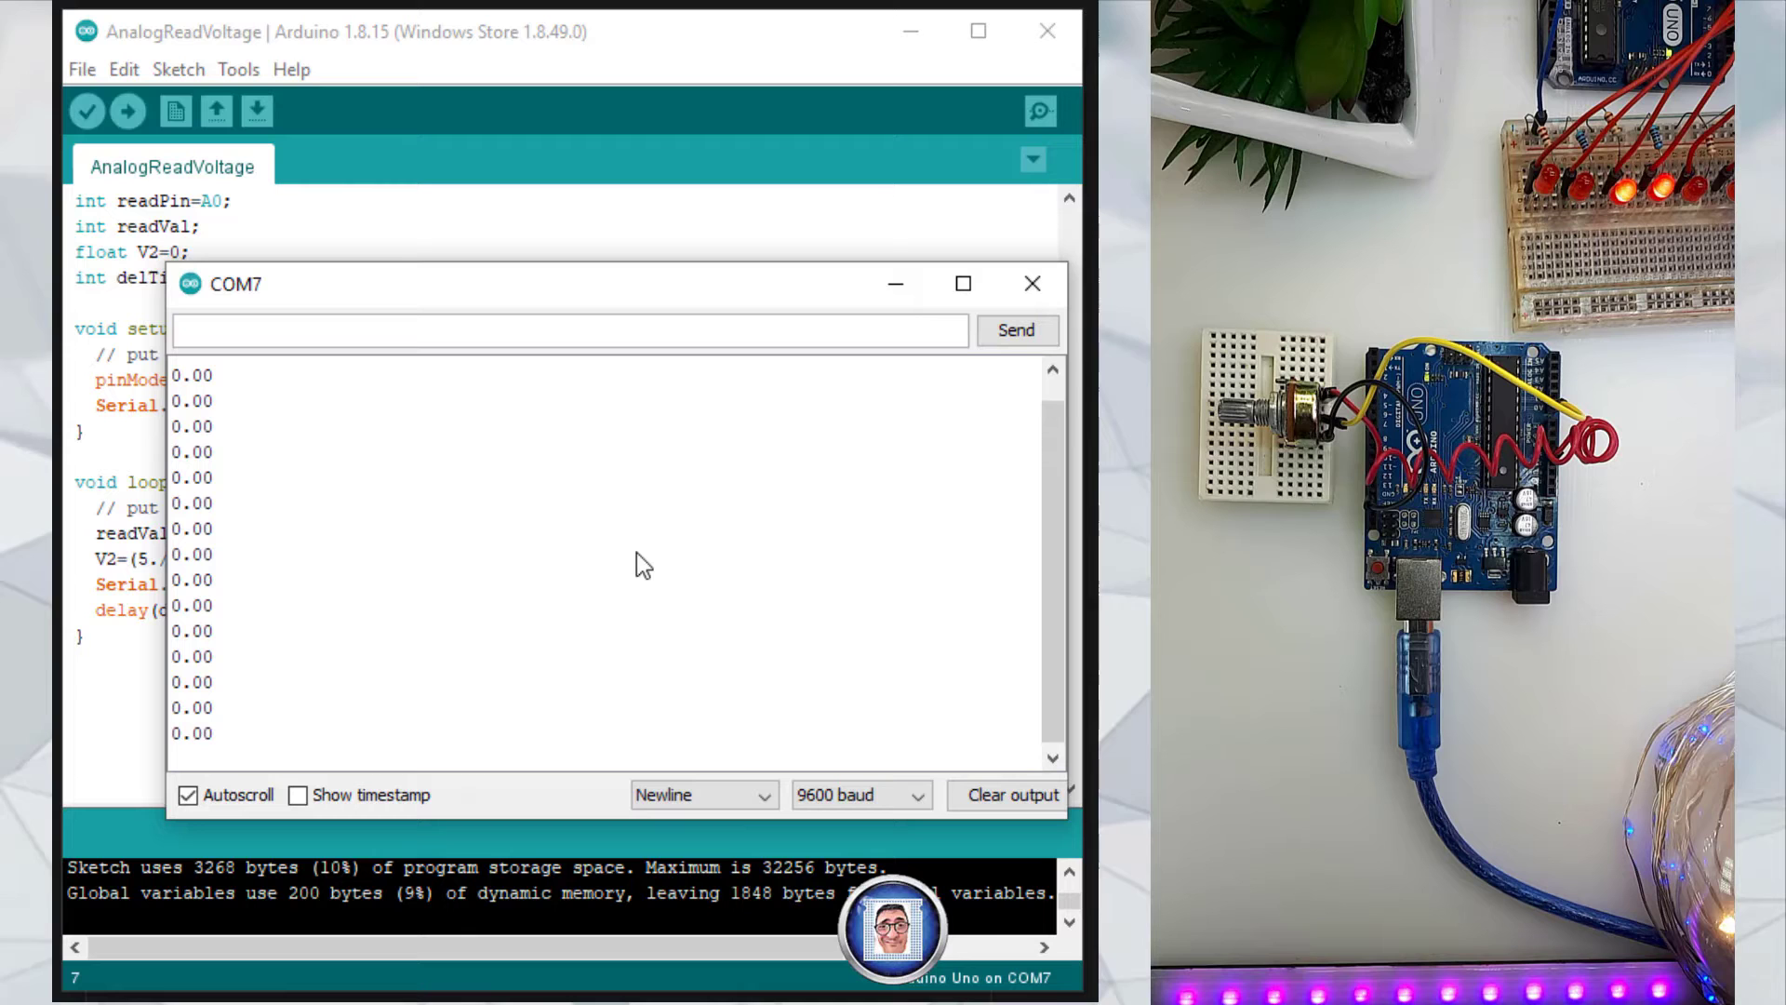
{"action": "mouse_move", "coordinate": [642, 572]}
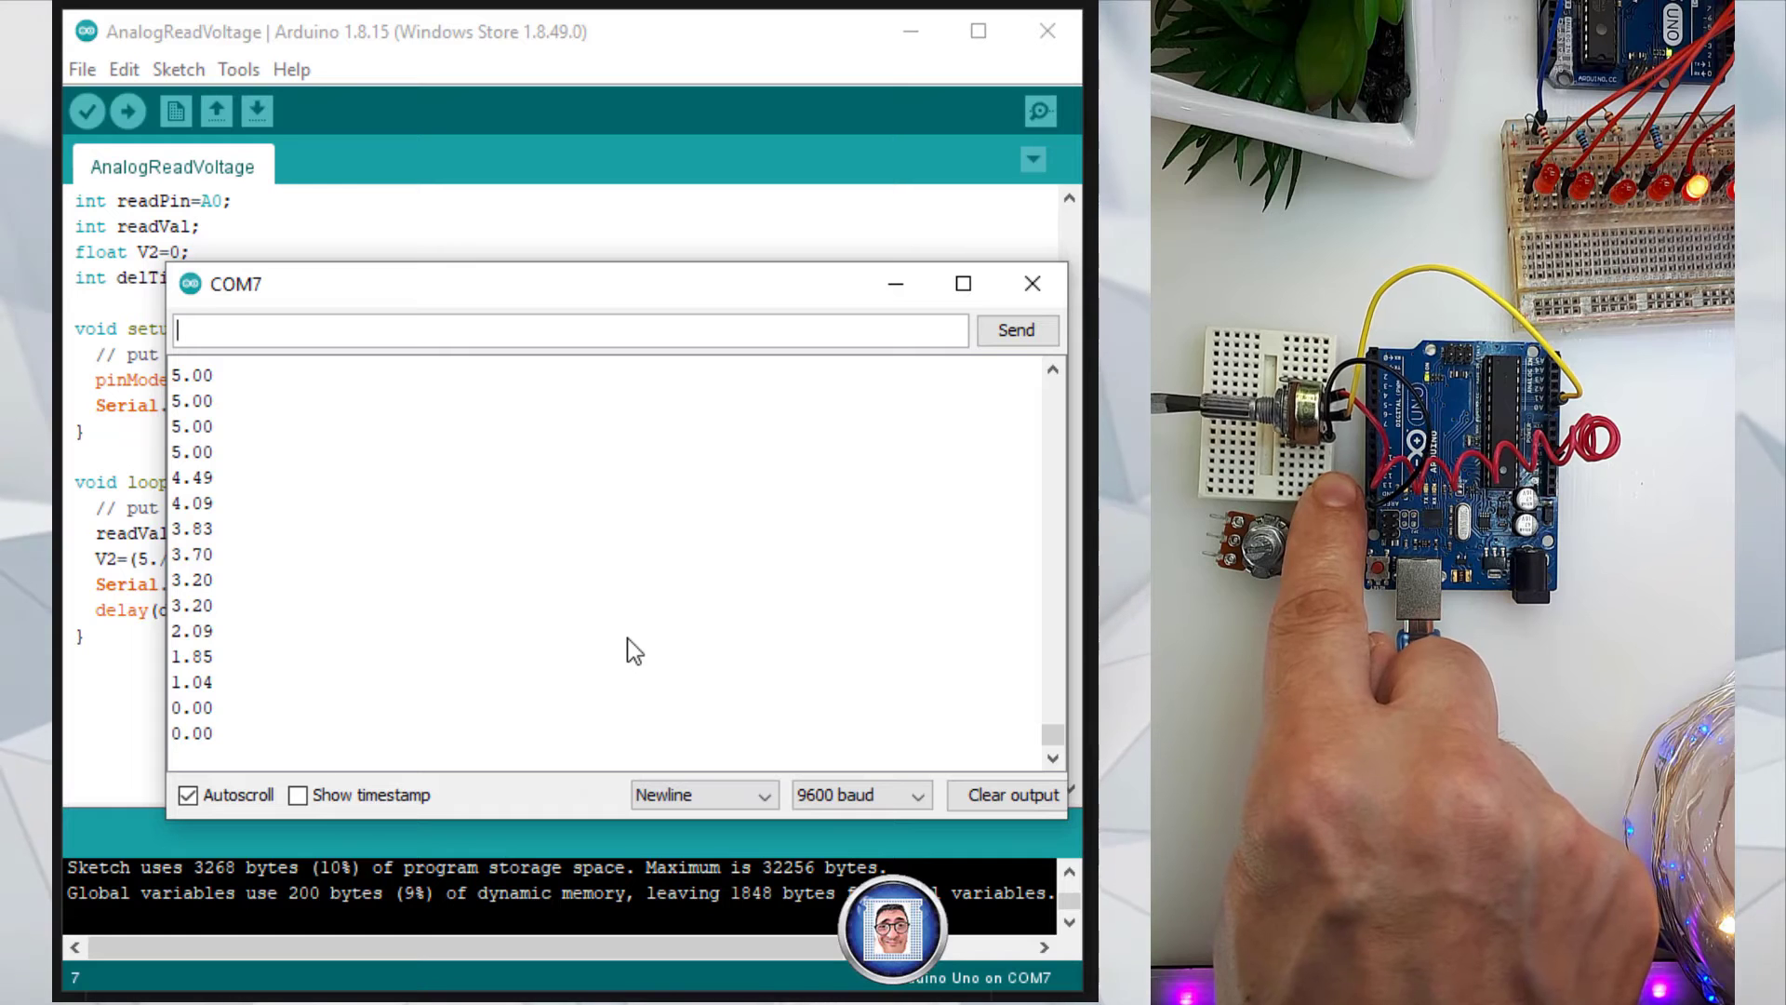
{"action": "mouse_move", "coordinate": [1031, 284]}
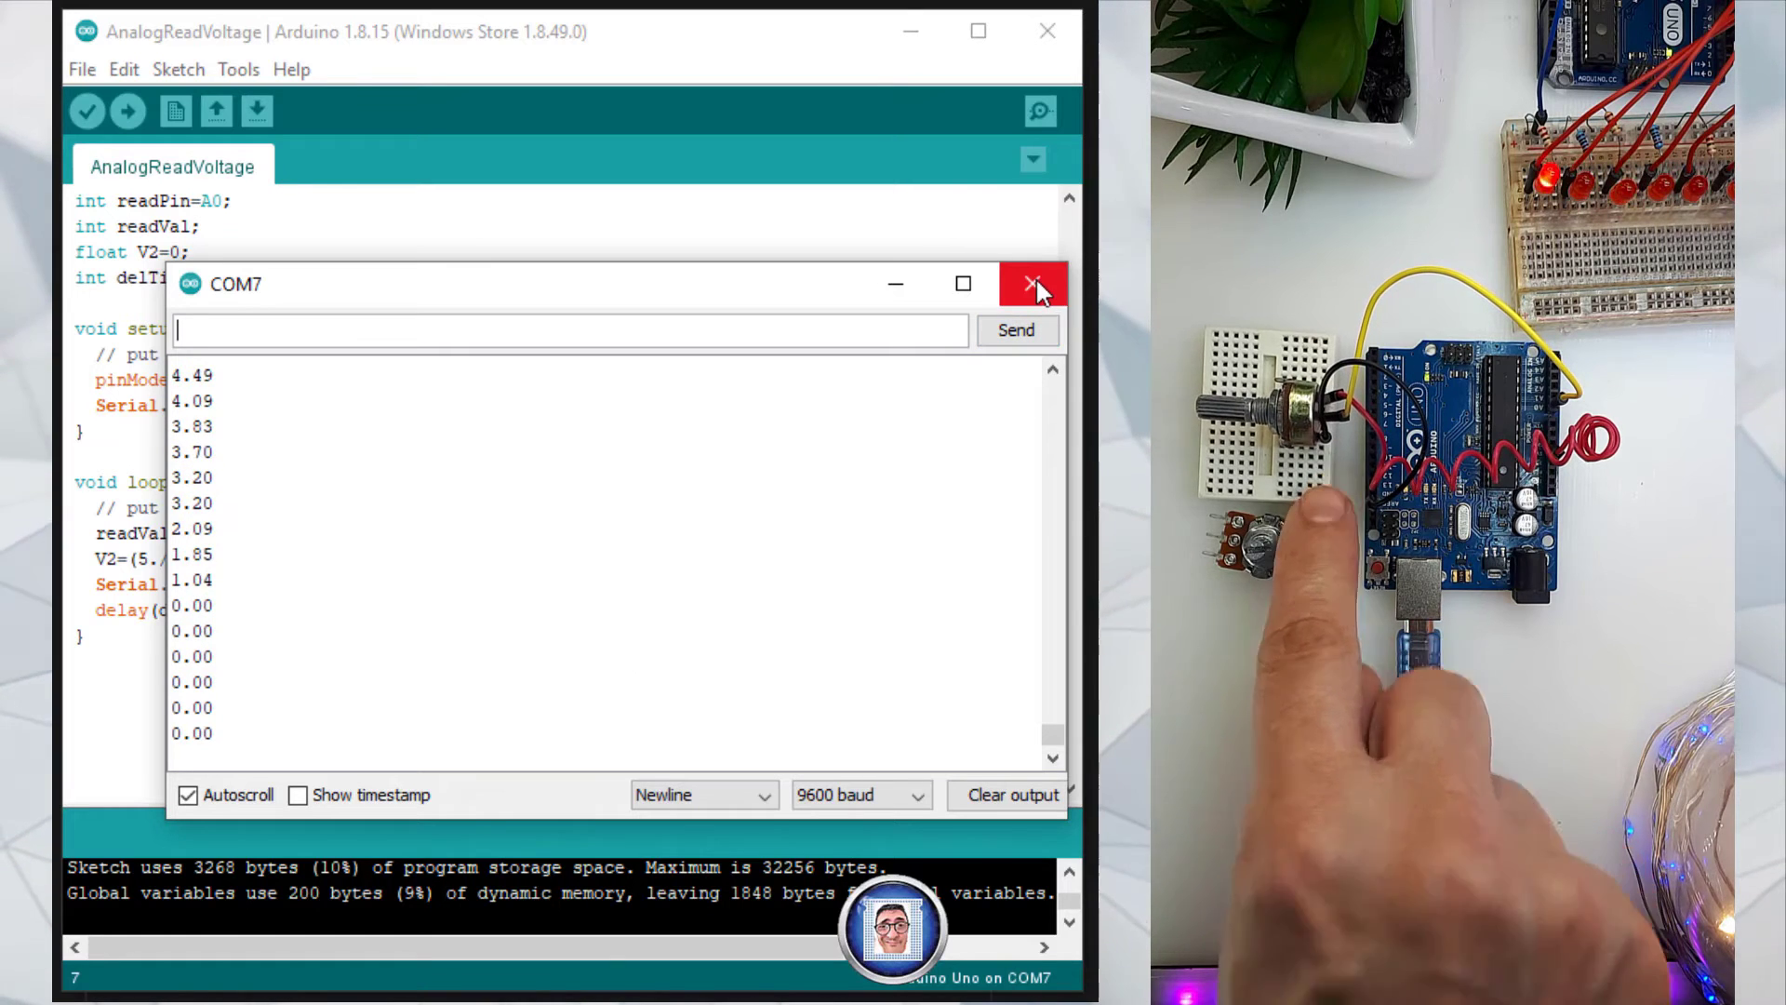
Close the serial output and replace readVal with vOut in the declaration, analogRead line and formula.
{"action": "left_click", "coordinate": [1029, 284]}
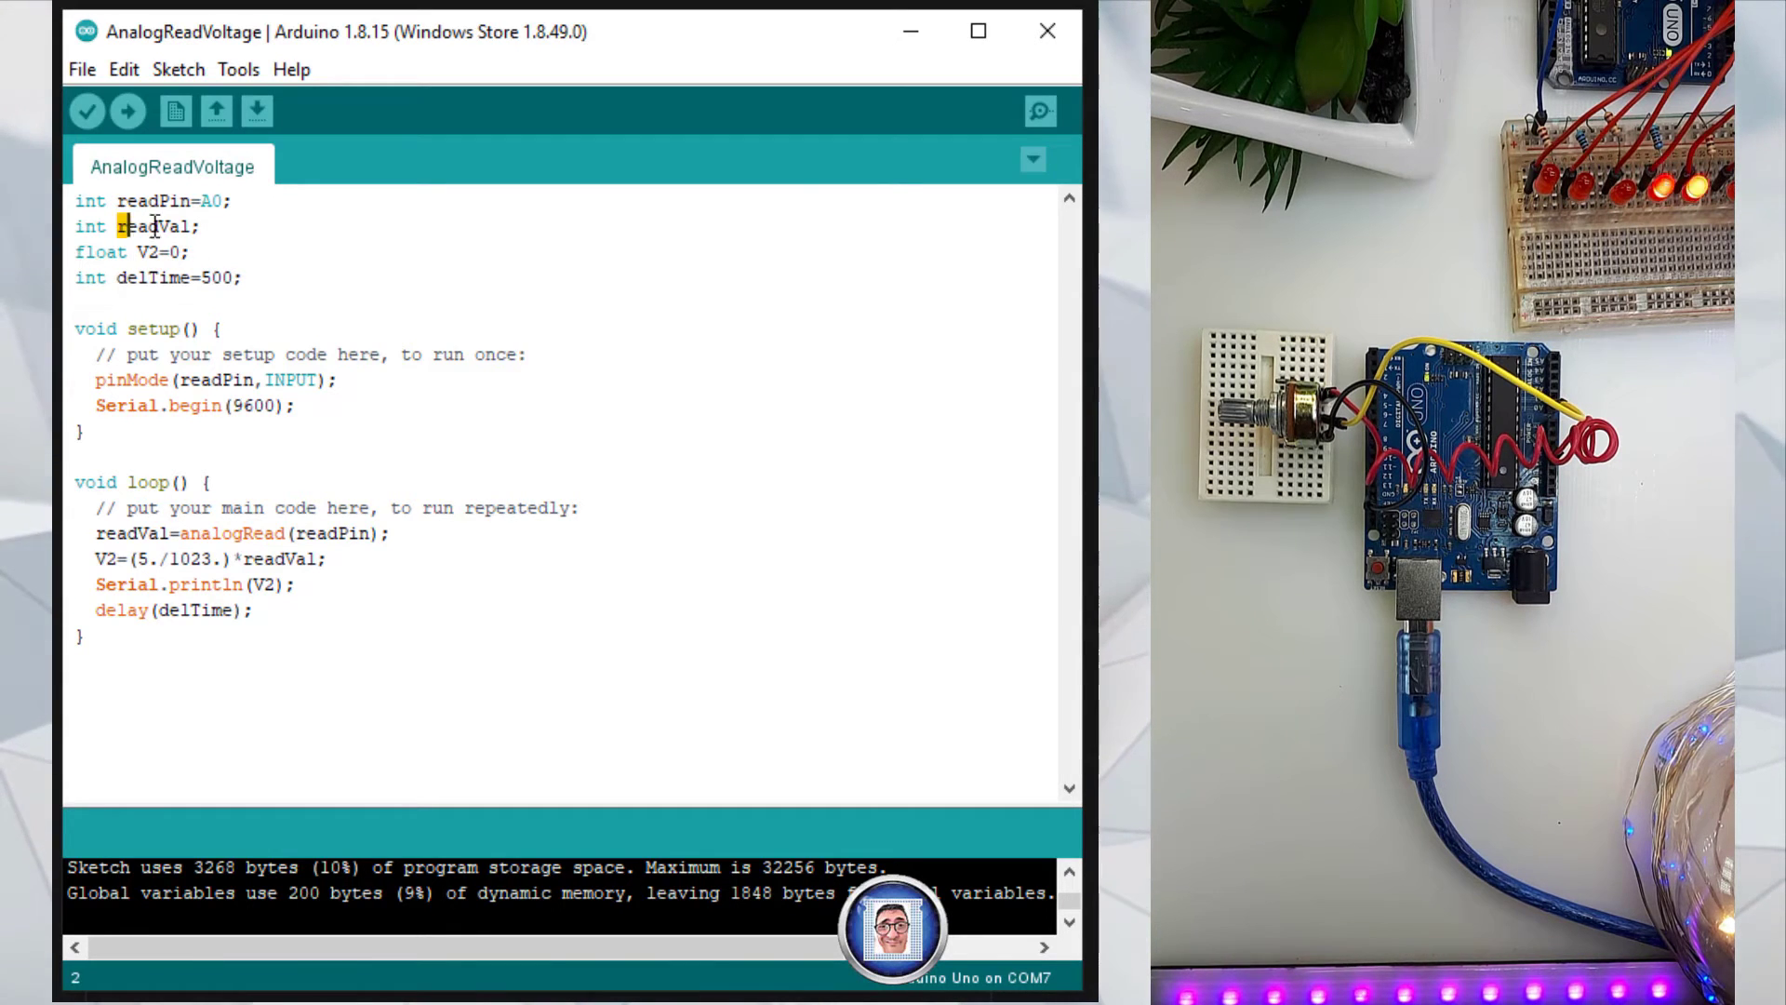
{"action": "double_click", "coordinate": [145, 226]}
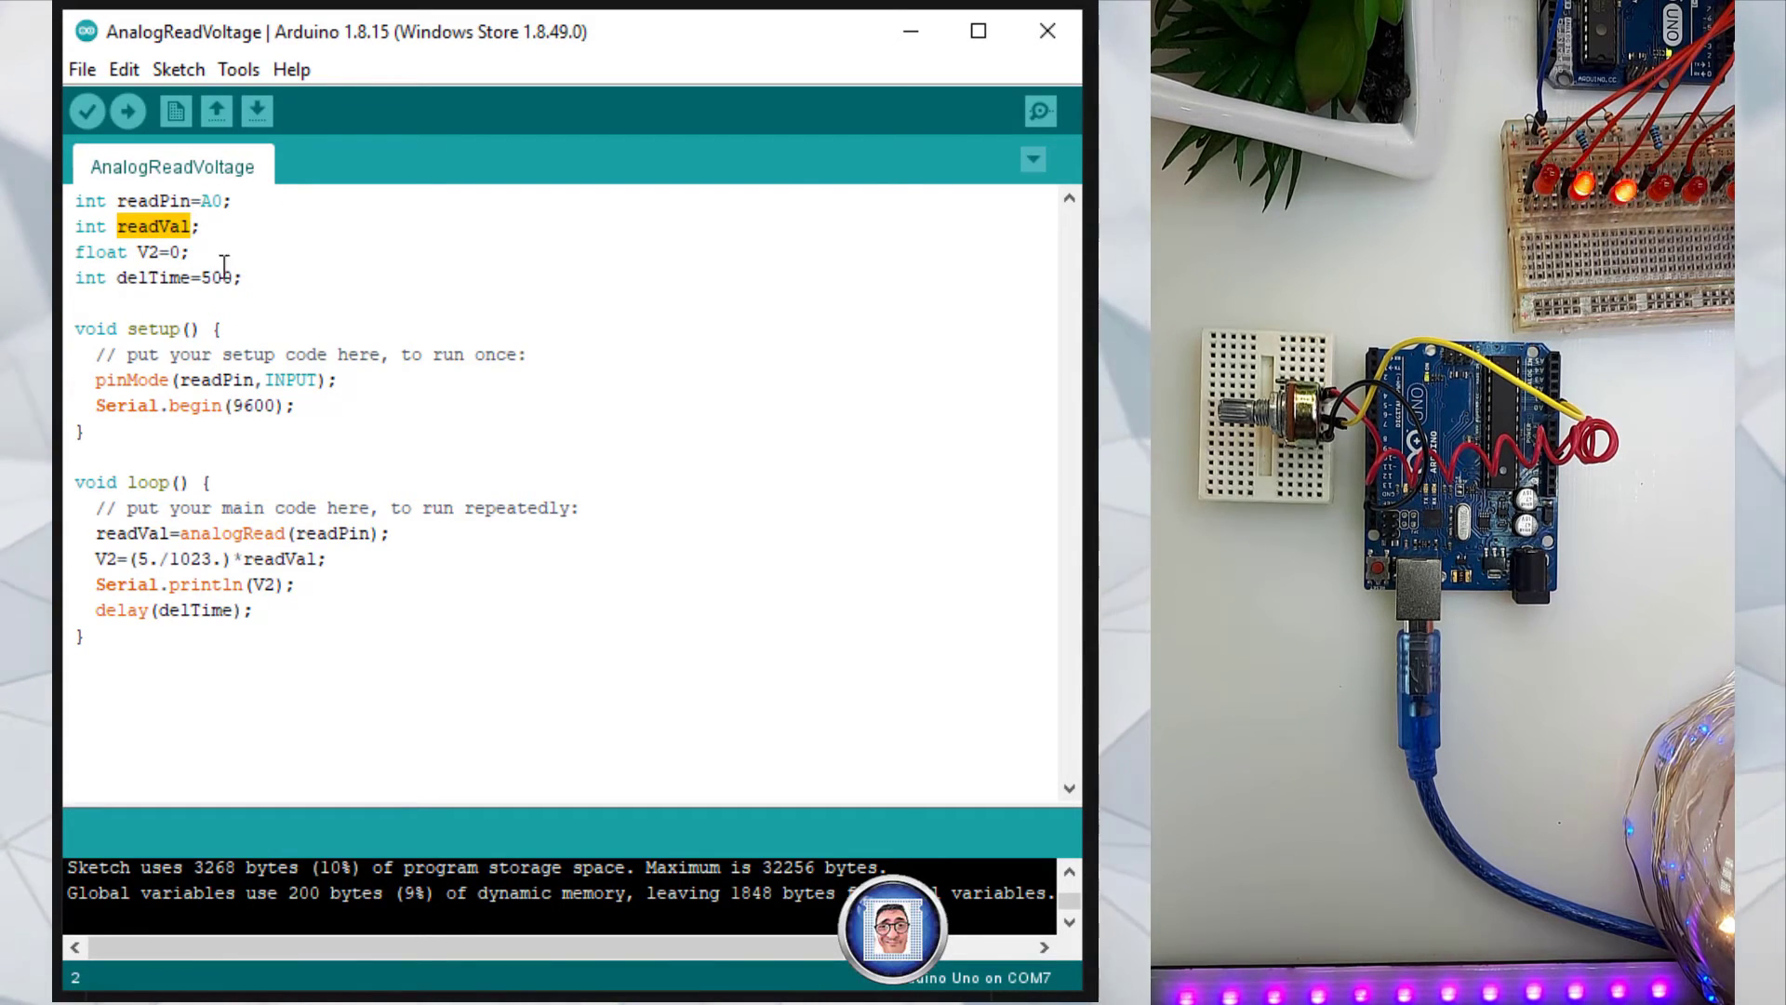
{"action": "type", "text": "vOut;"}
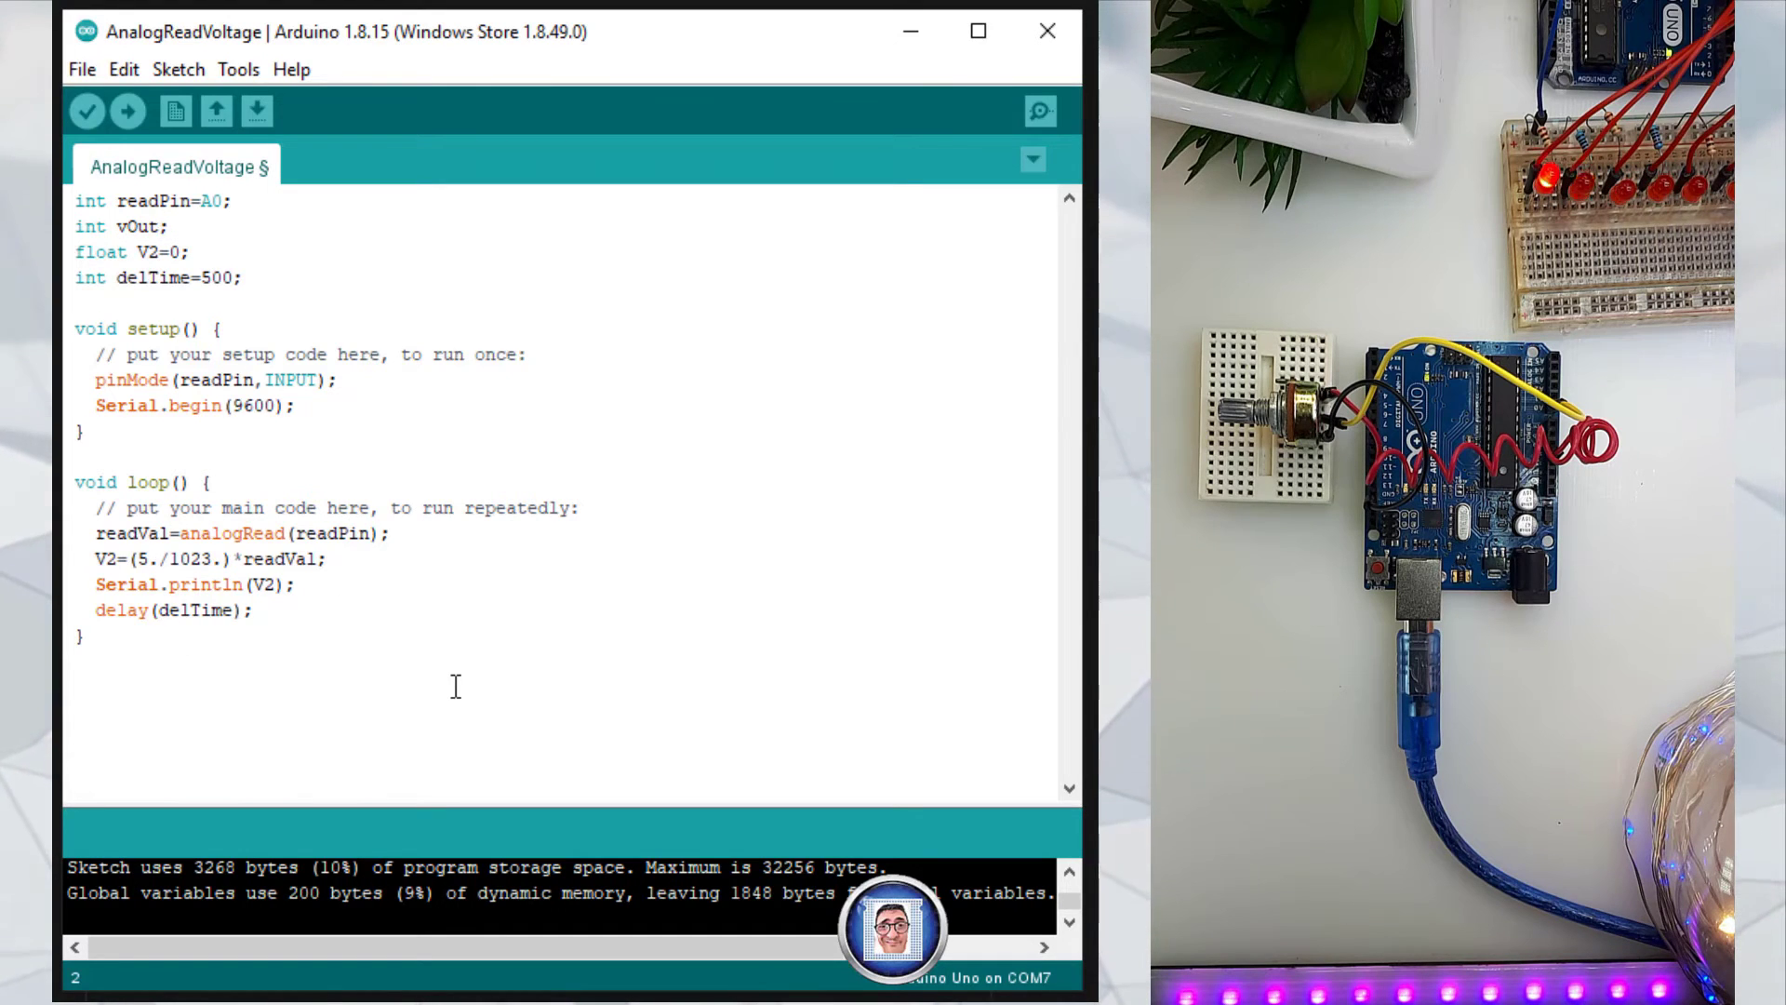
{"action": "double_click", "coordinate": [114, 533]}
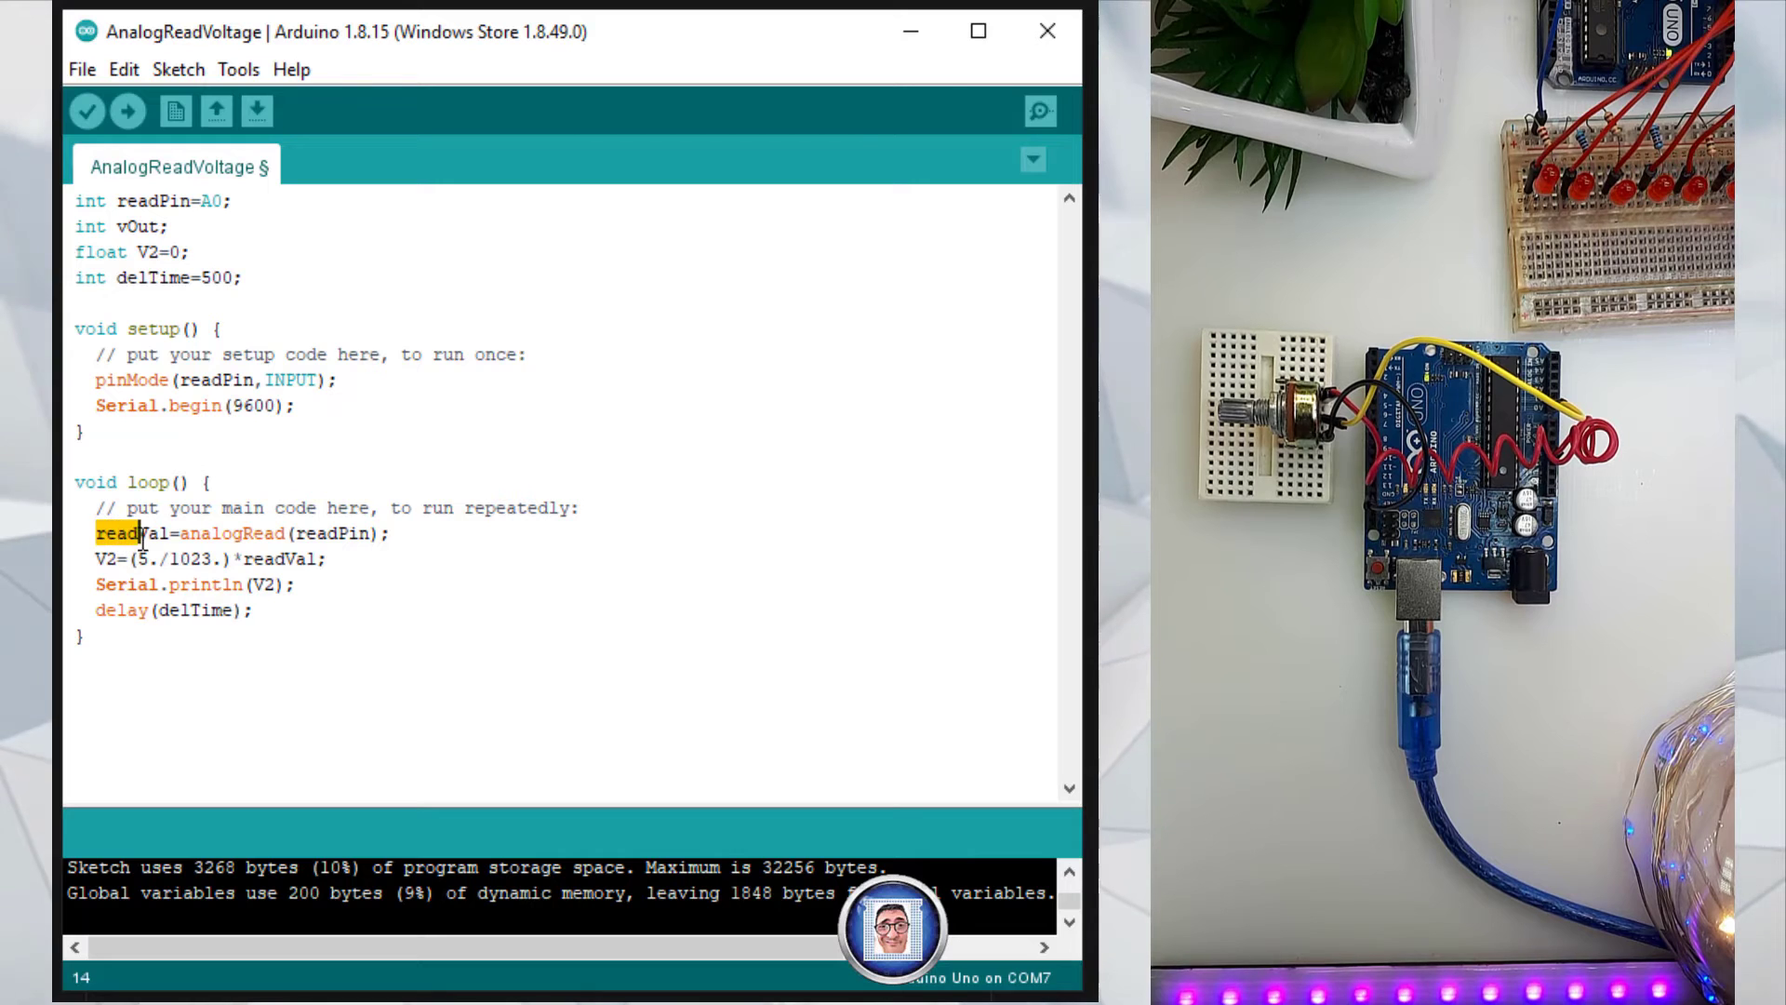
{"action": "double_click", "coordinate": [121, 534]}
{"action": "type", "text": "vOut"}
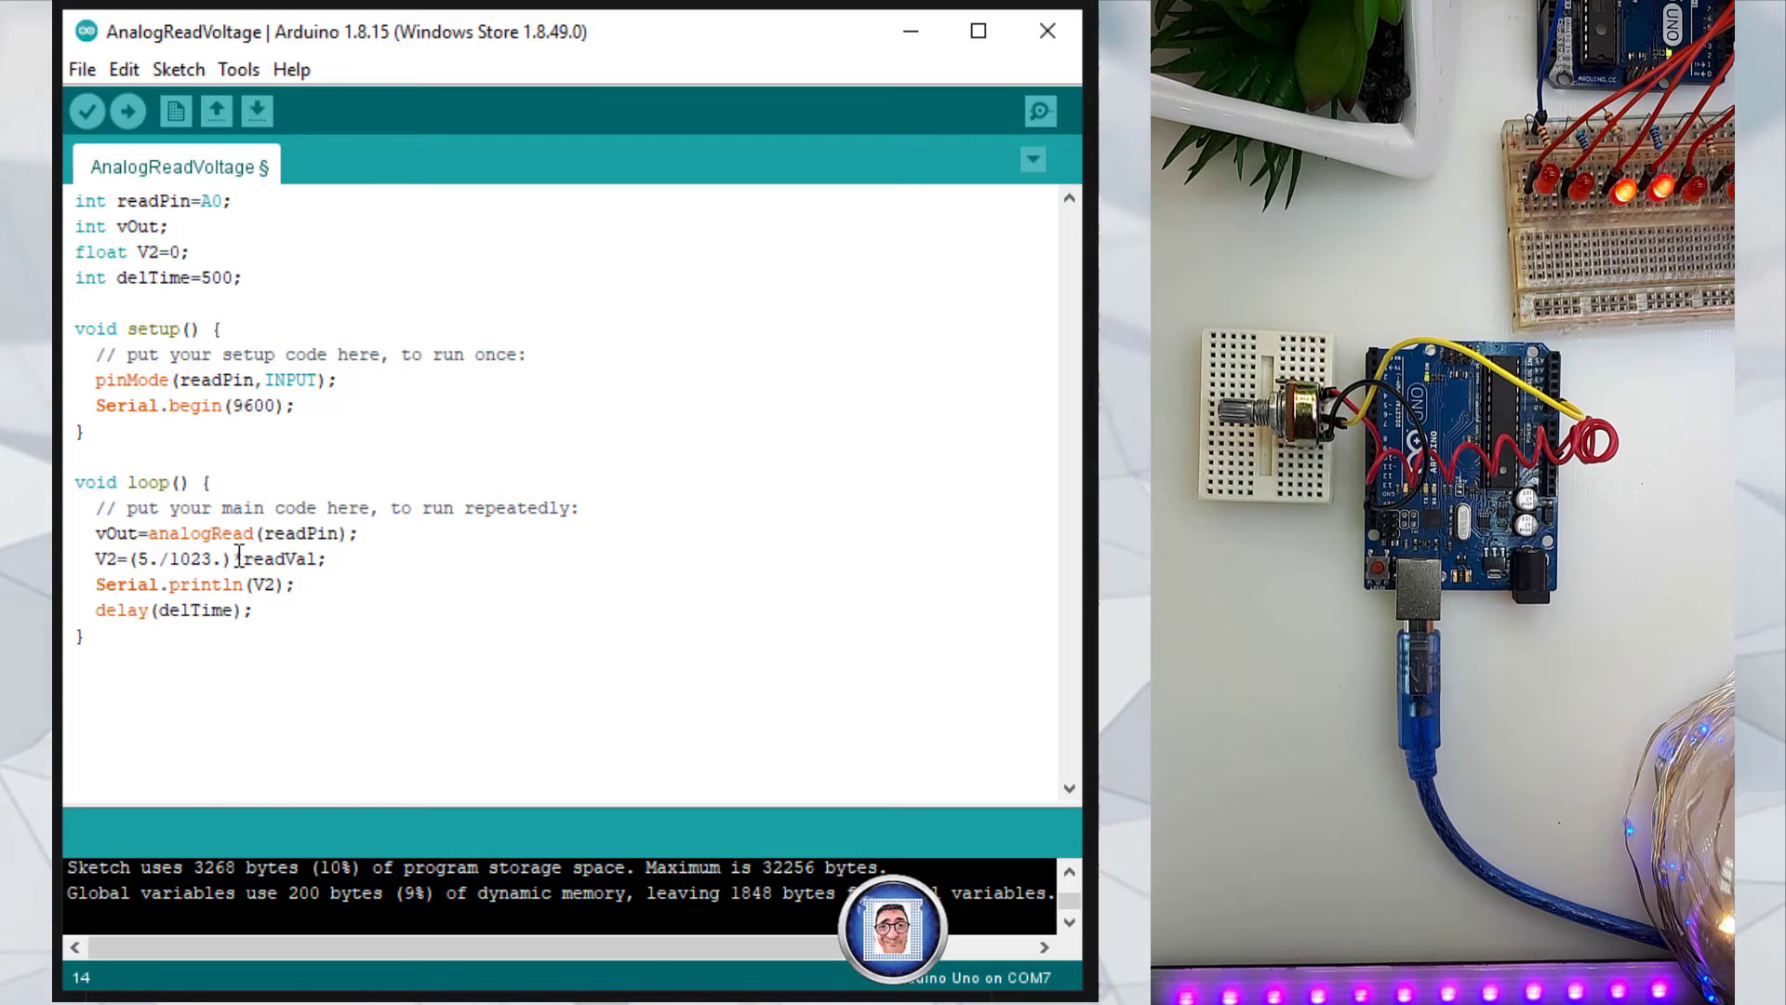
{"action": "type", "text": "*v"}
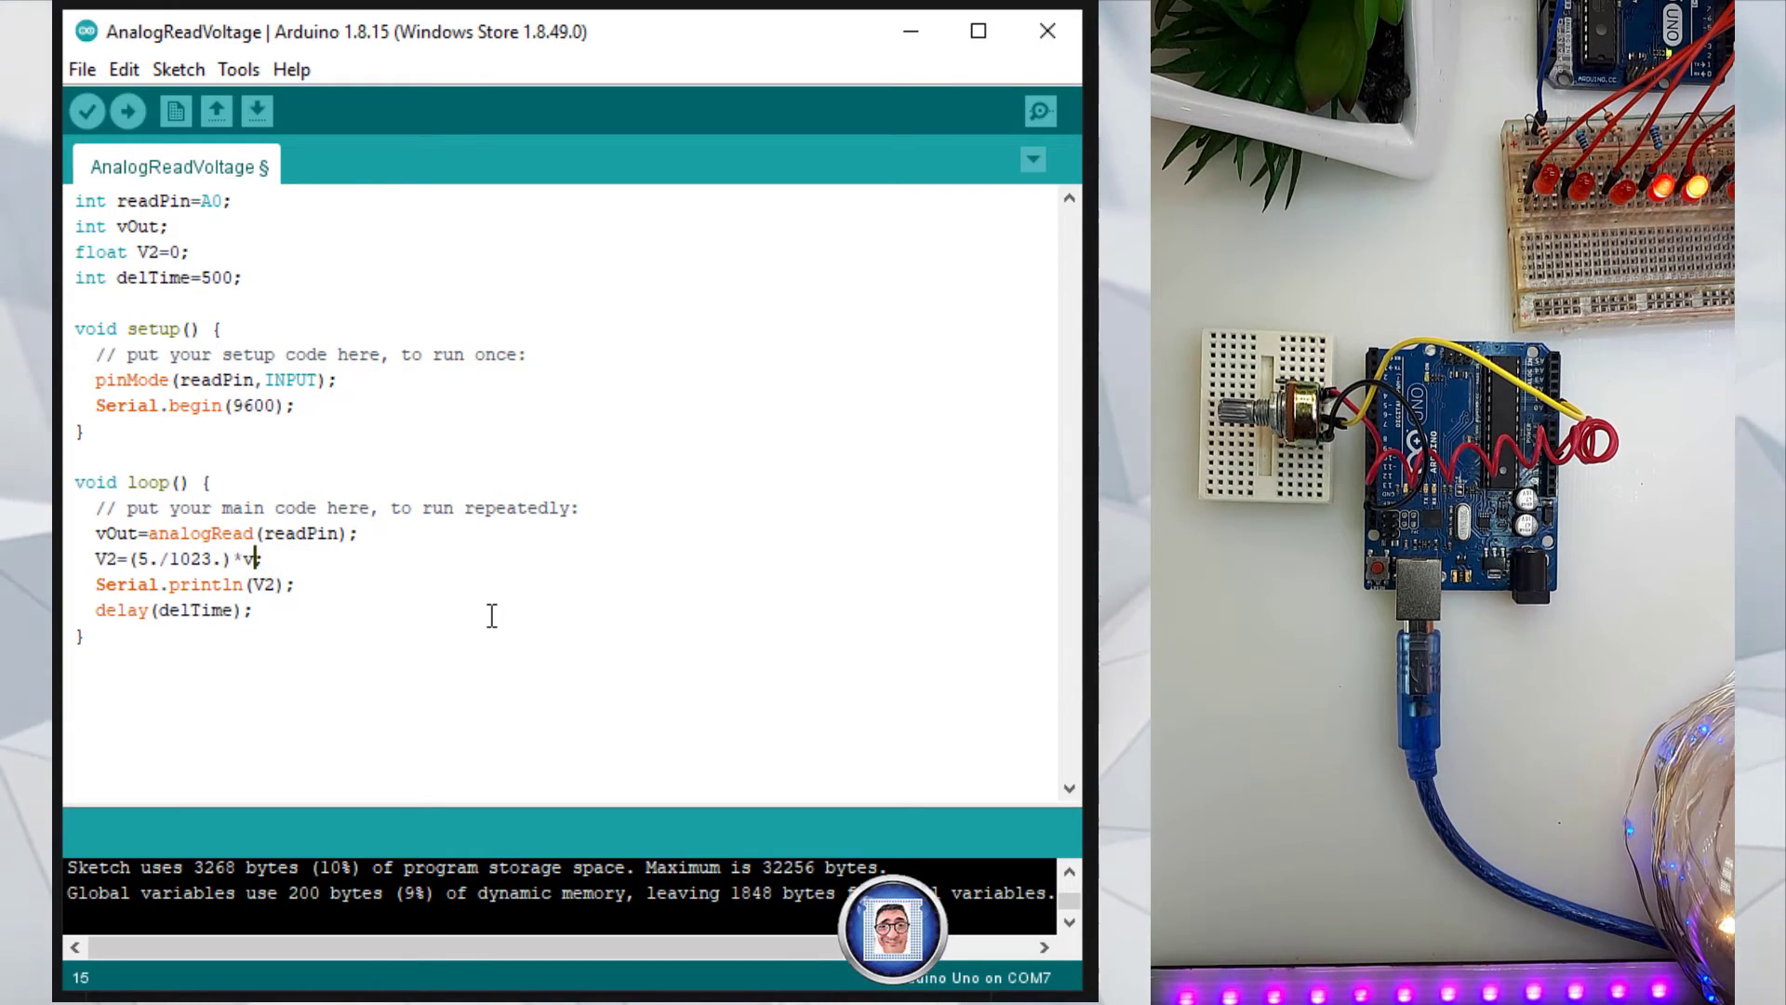
{"action": "type", "text": "Out;"}
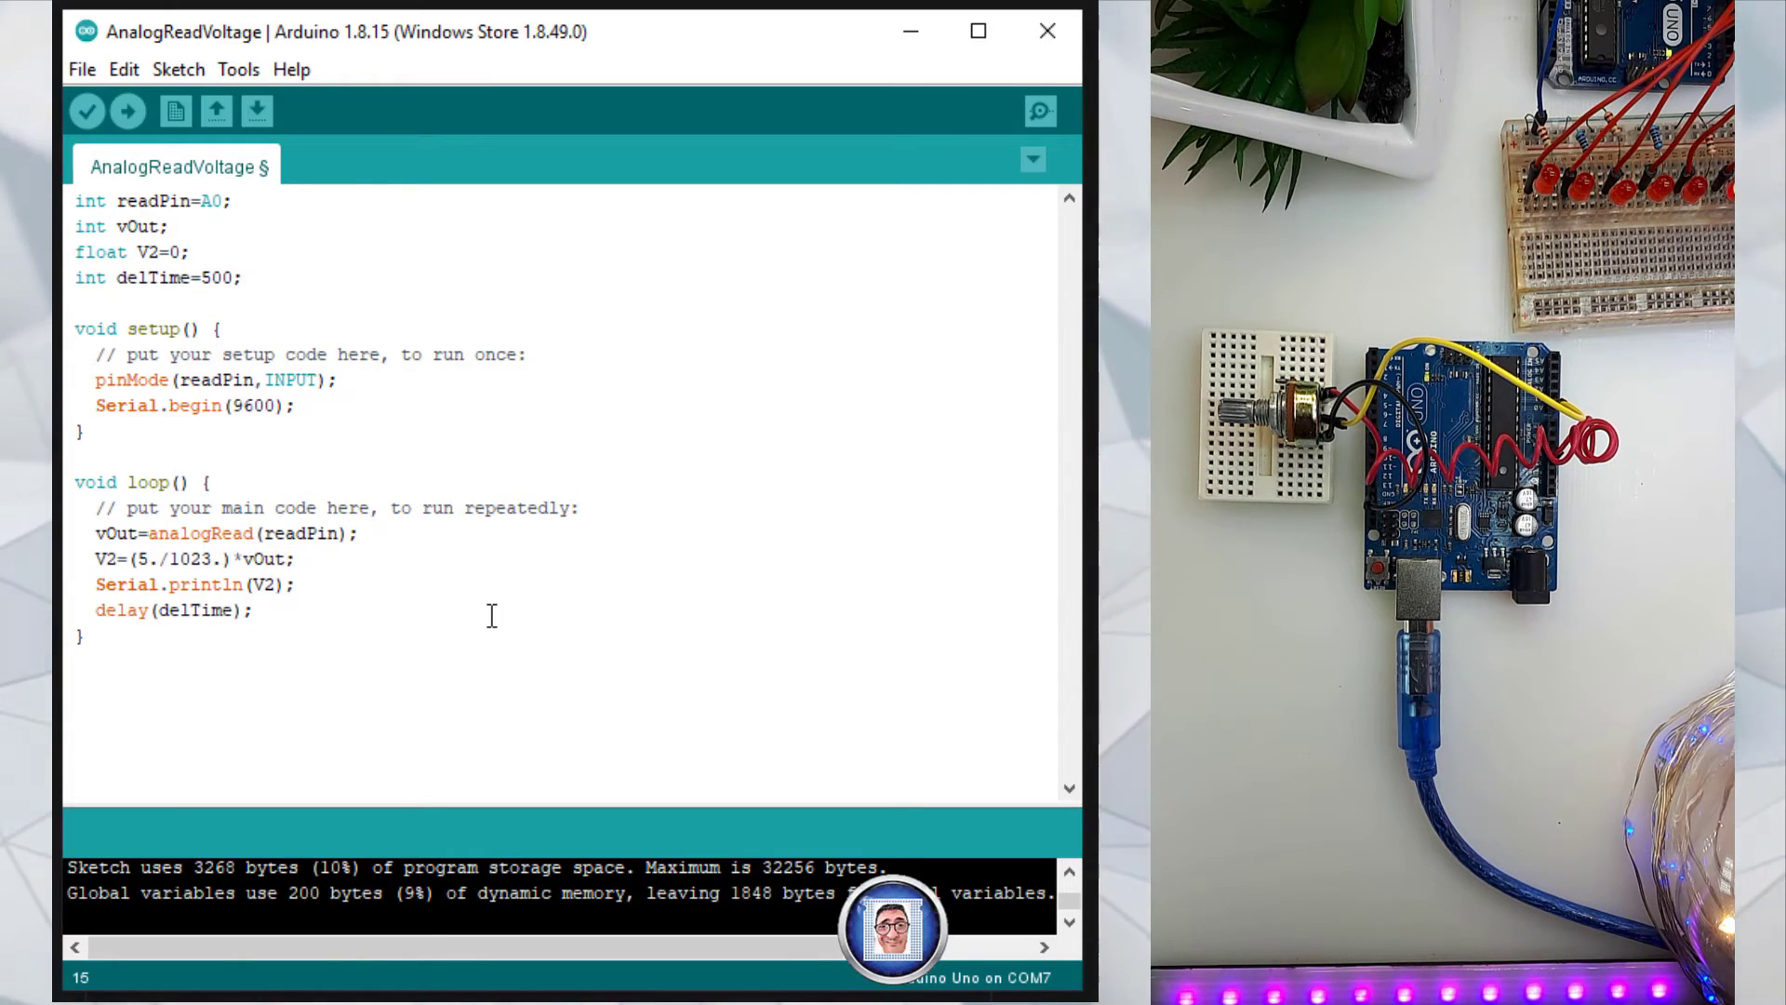
Verify and upload the renamed sketch, then reopen the COM7 serial output showing 0.00.
{"action": "left_click", "coordinate": [90, 111]}
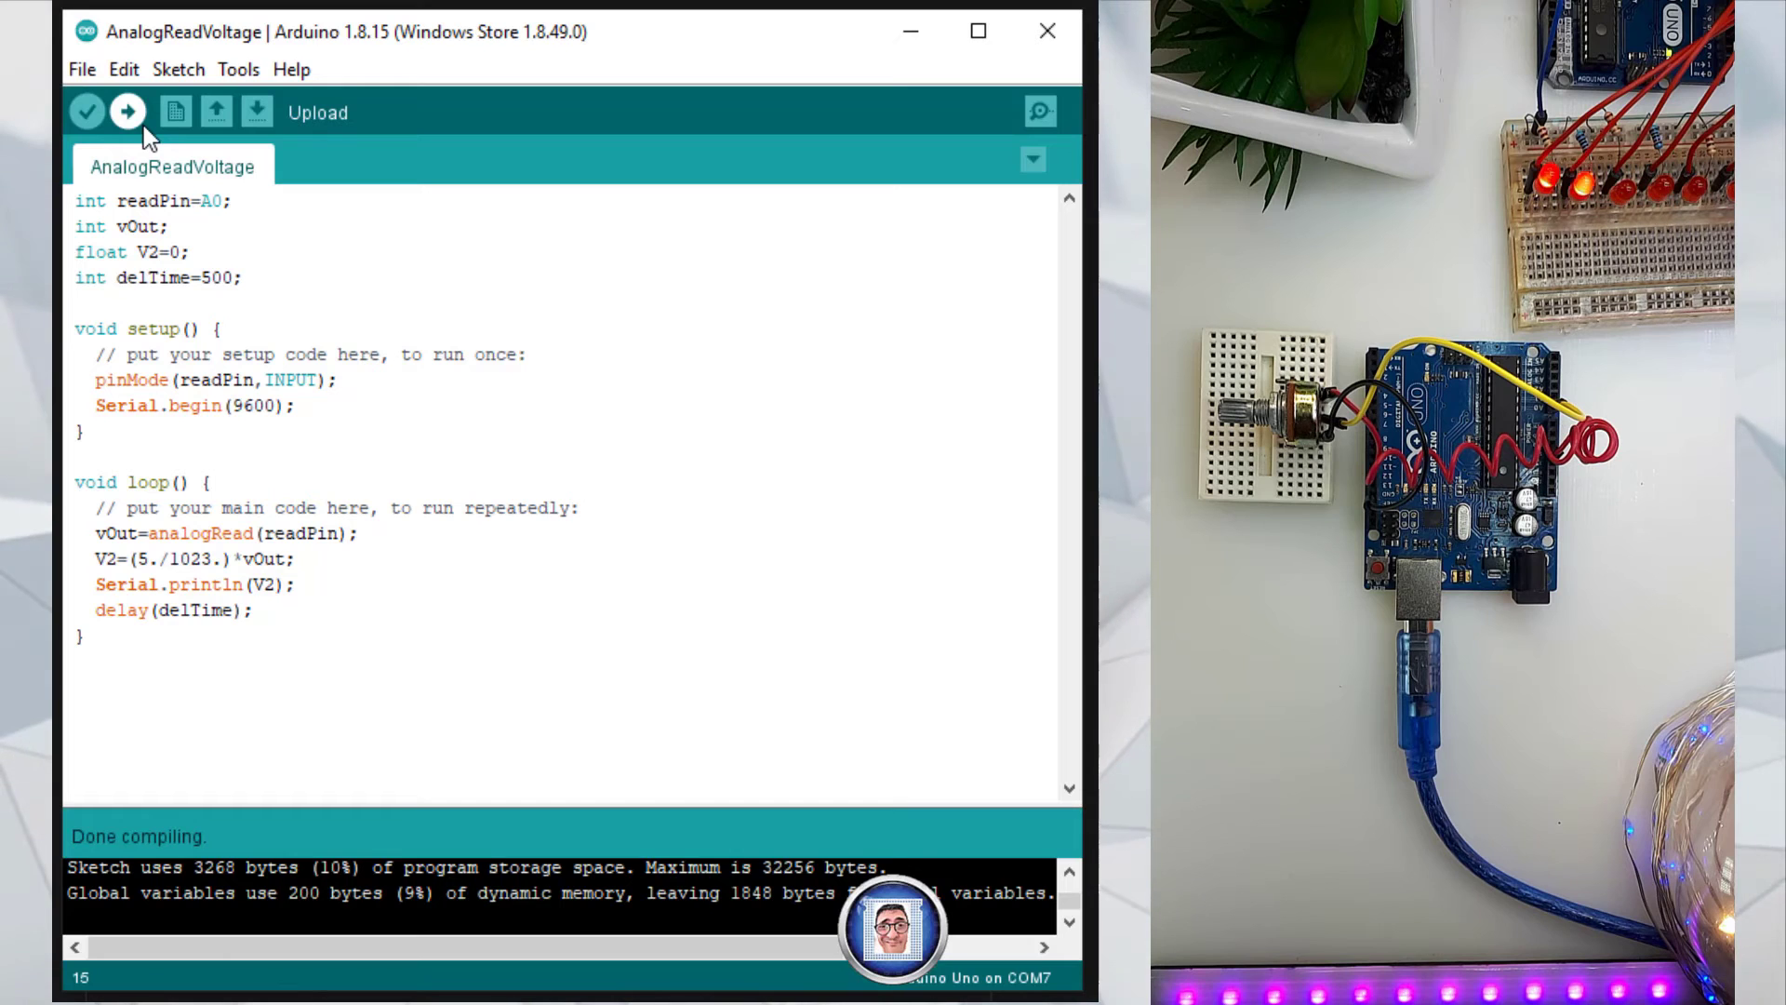
{"action": "left_click", "coordinate": [127, 112]}
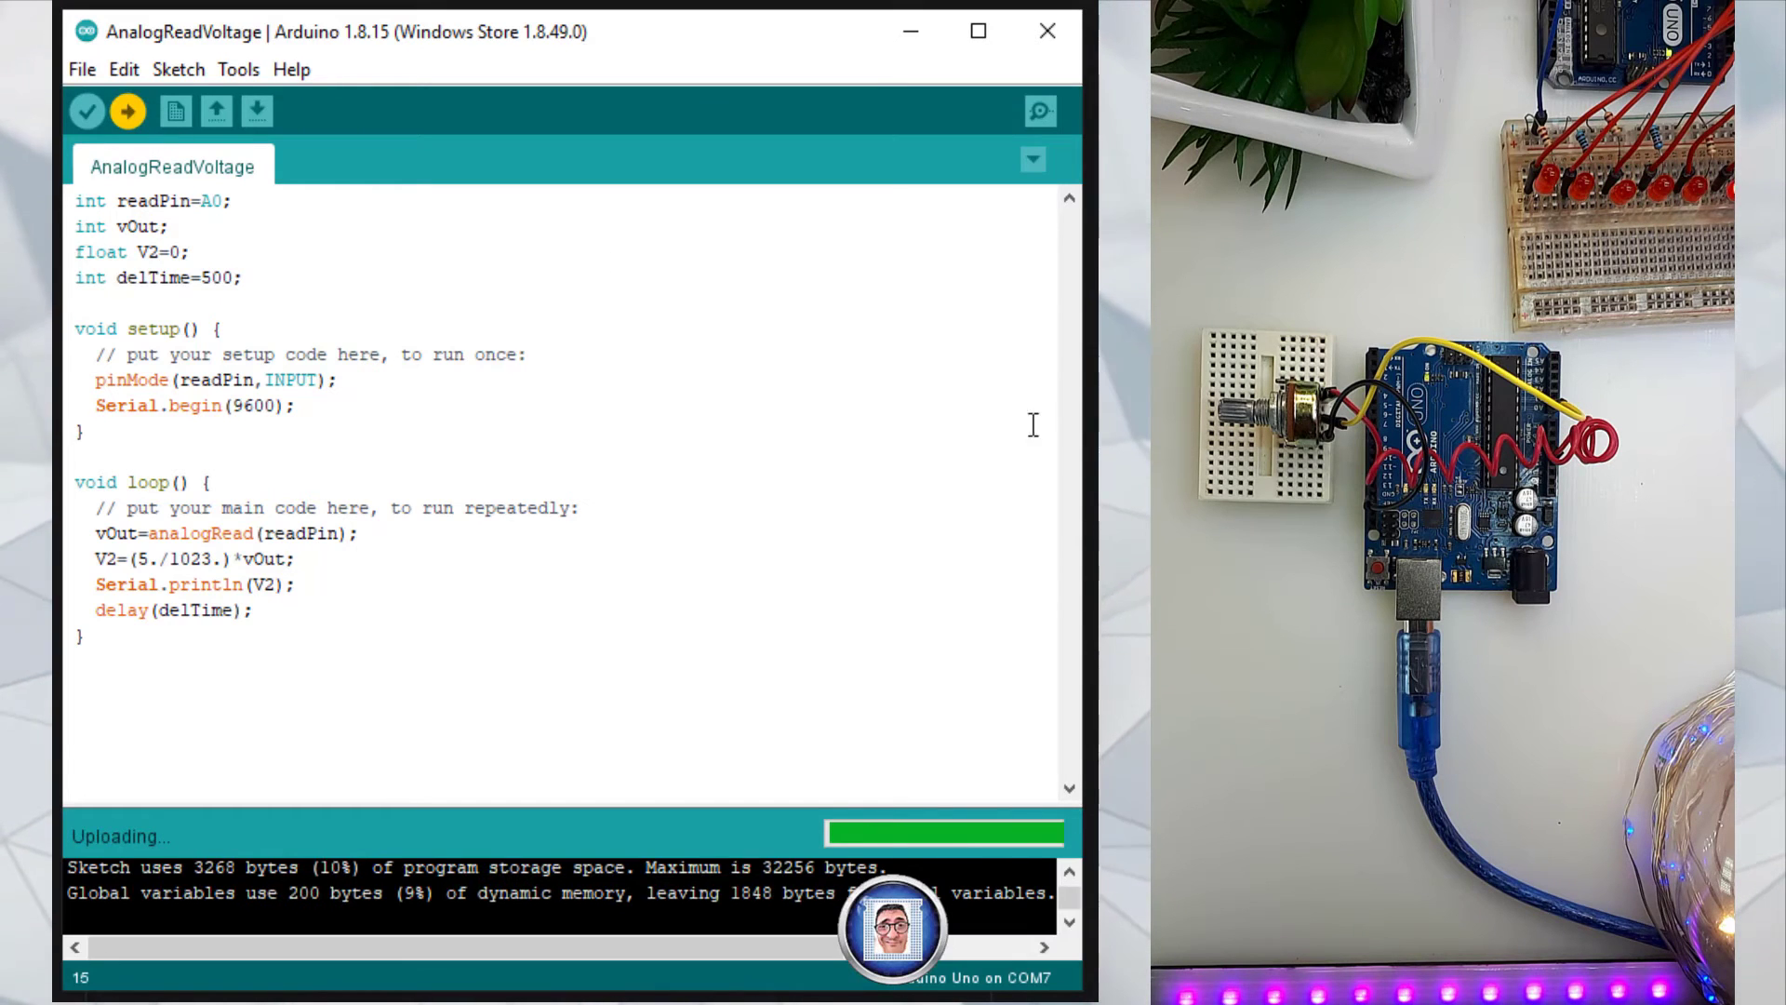
{"action": "mouse_move", "coordinate": [1039, 112]}
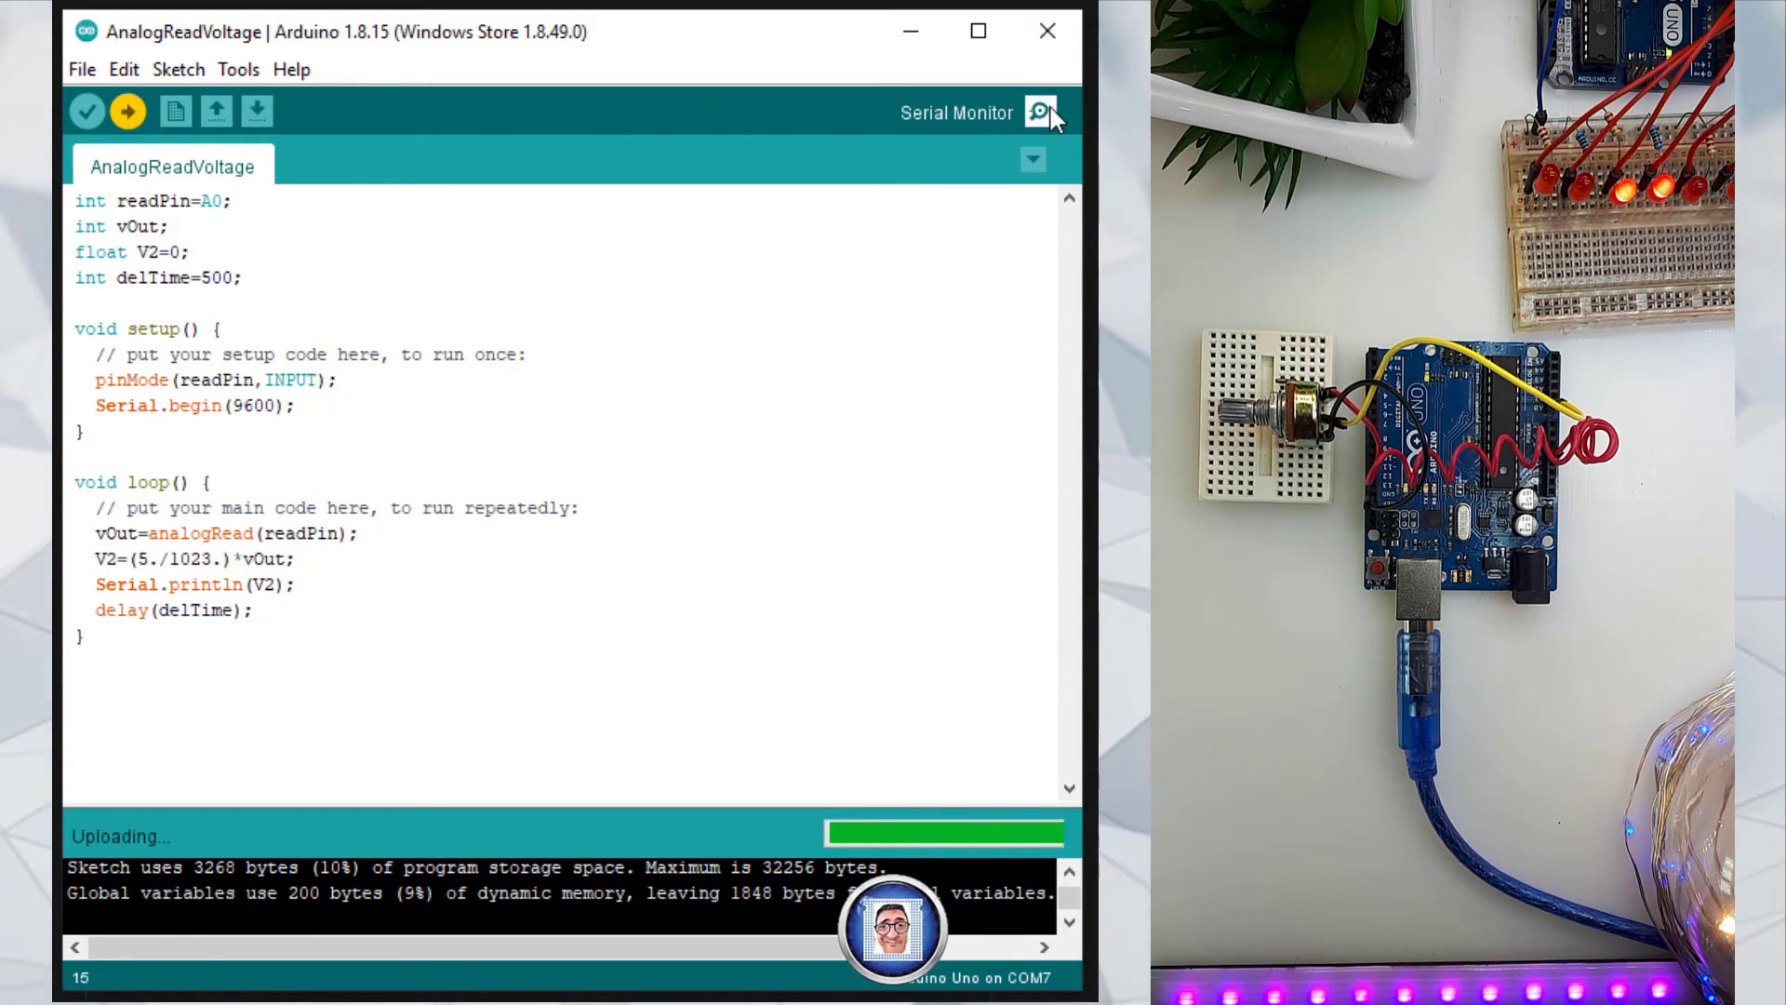
{"action": "left_click", "coordinate": [1039, 111]}
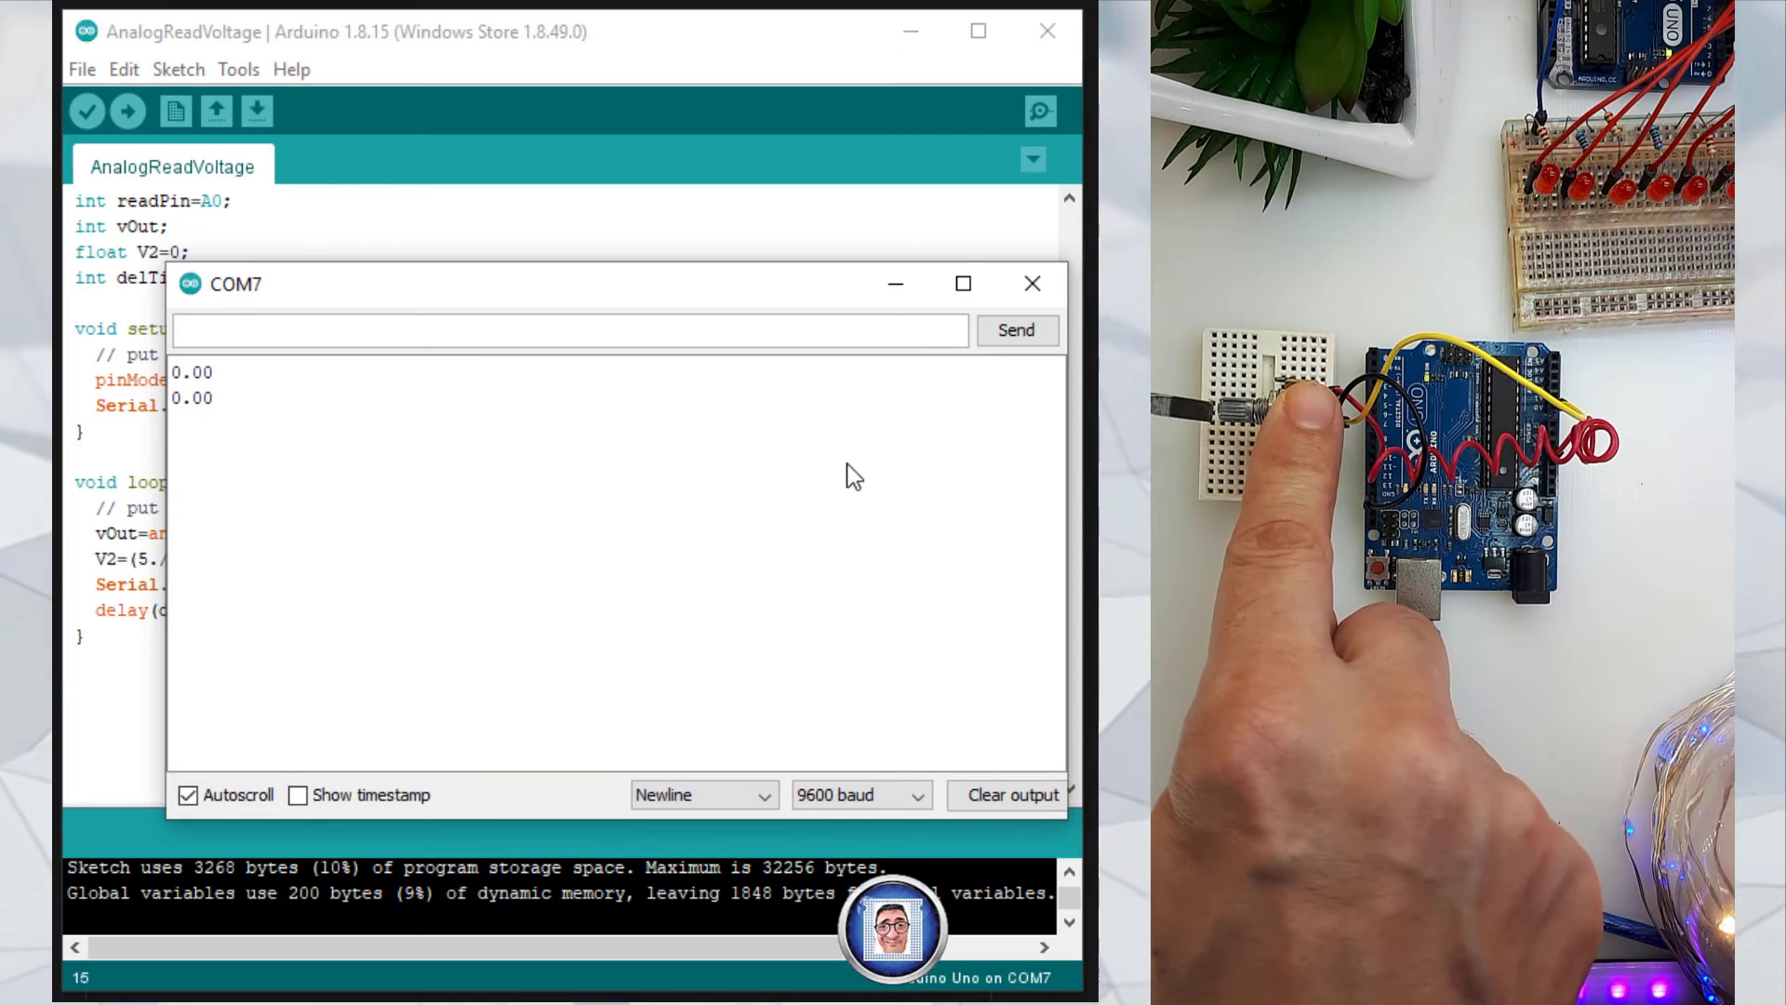